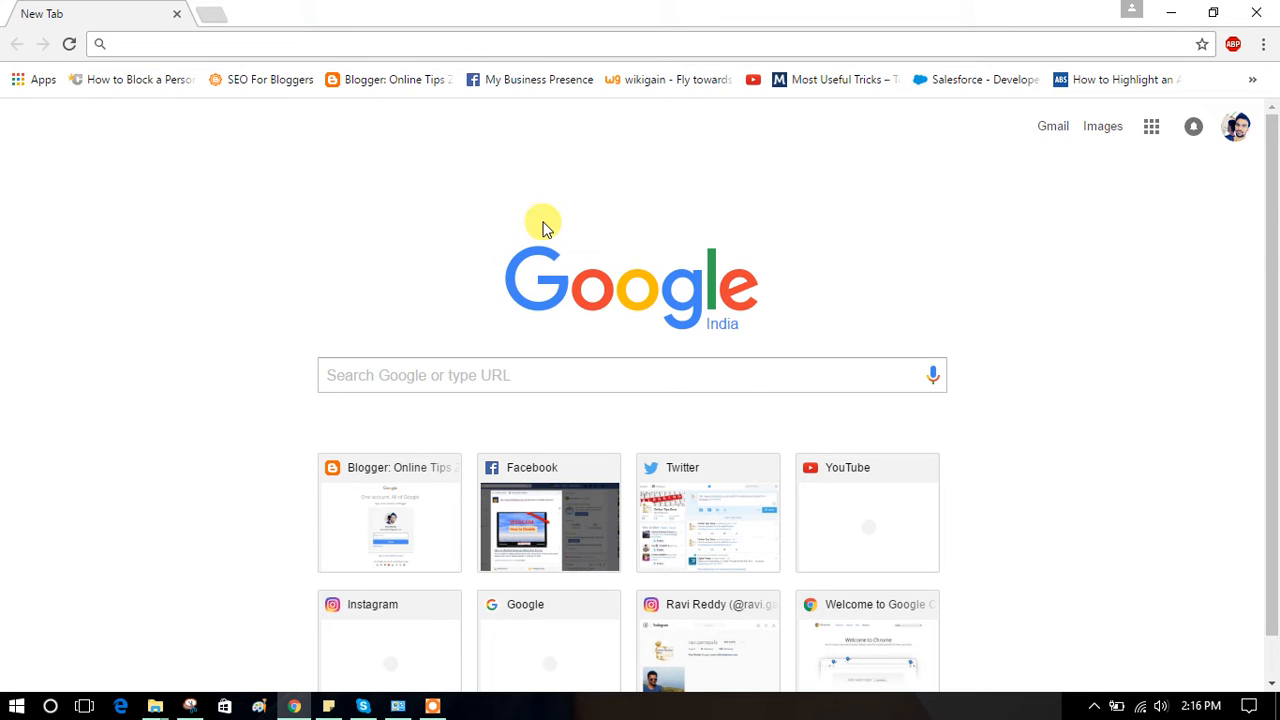
pyautogui.moveTo(544, 222)
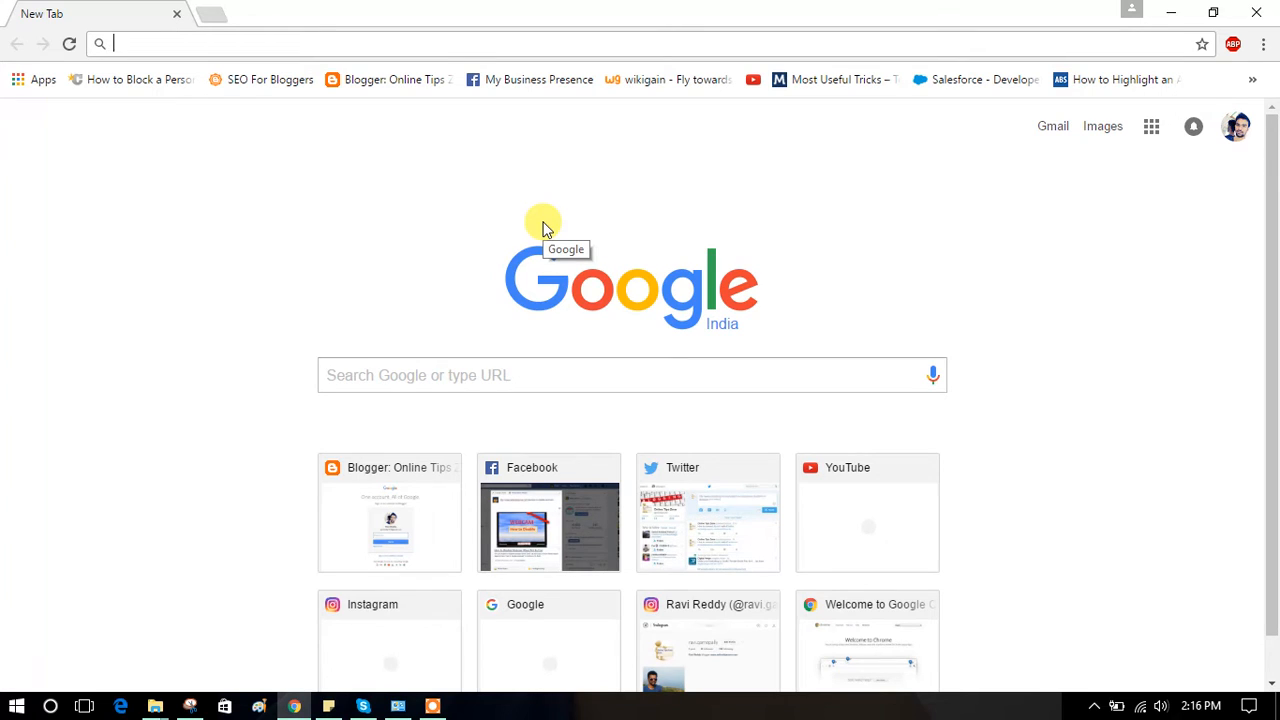
pyautogui.moveTo(292, 42)
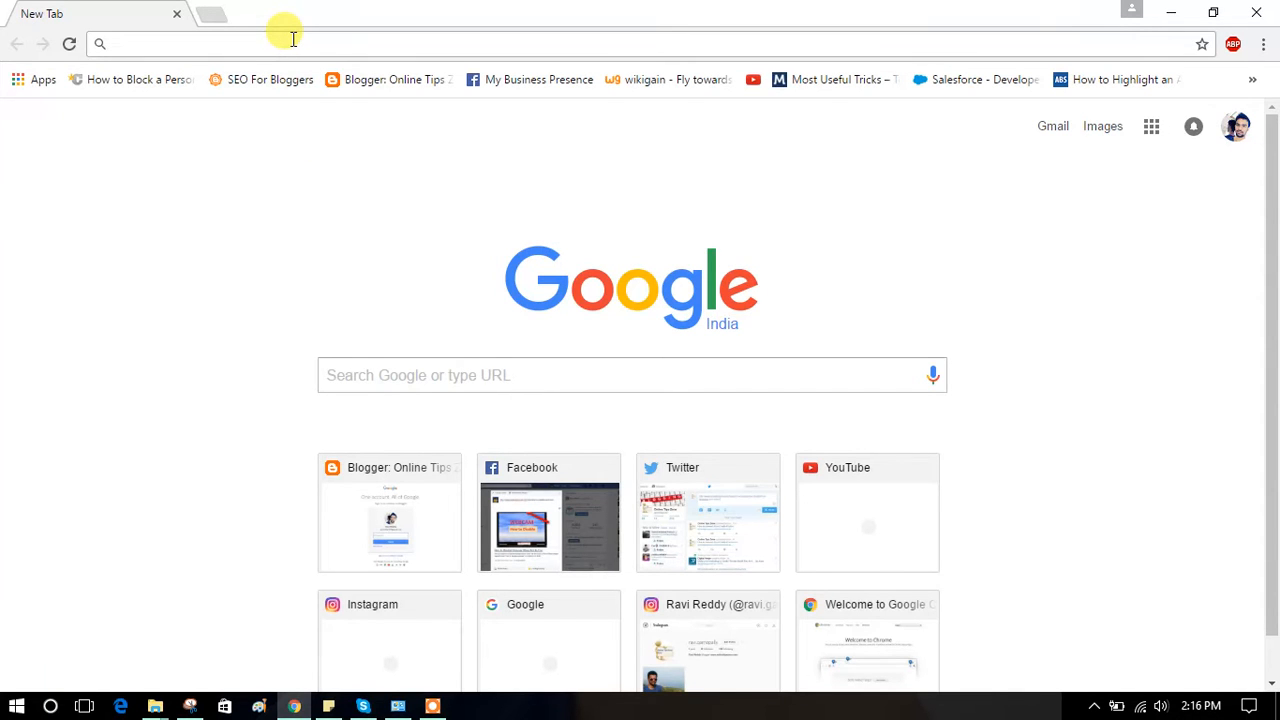
pyautogui.write('www.blogger.com/blogger.g?blogID=4840563944748946086#allposts')
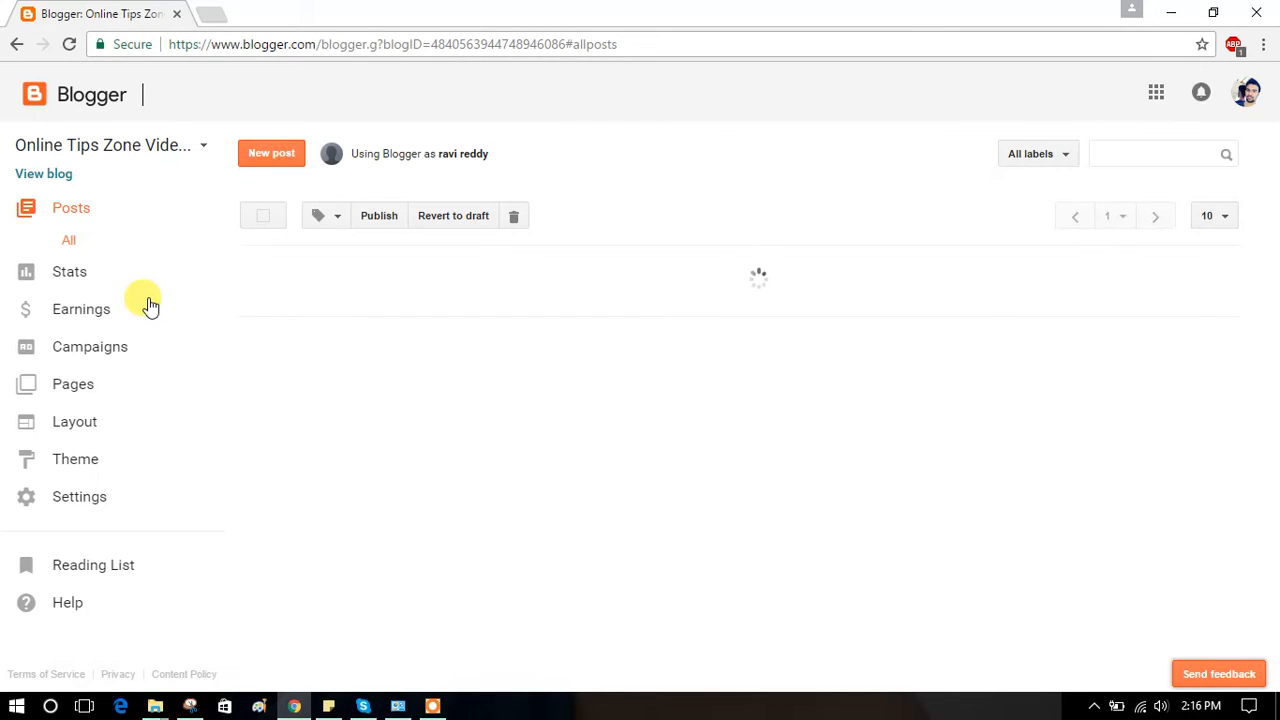
pyautogui.moveTo(76, 448)
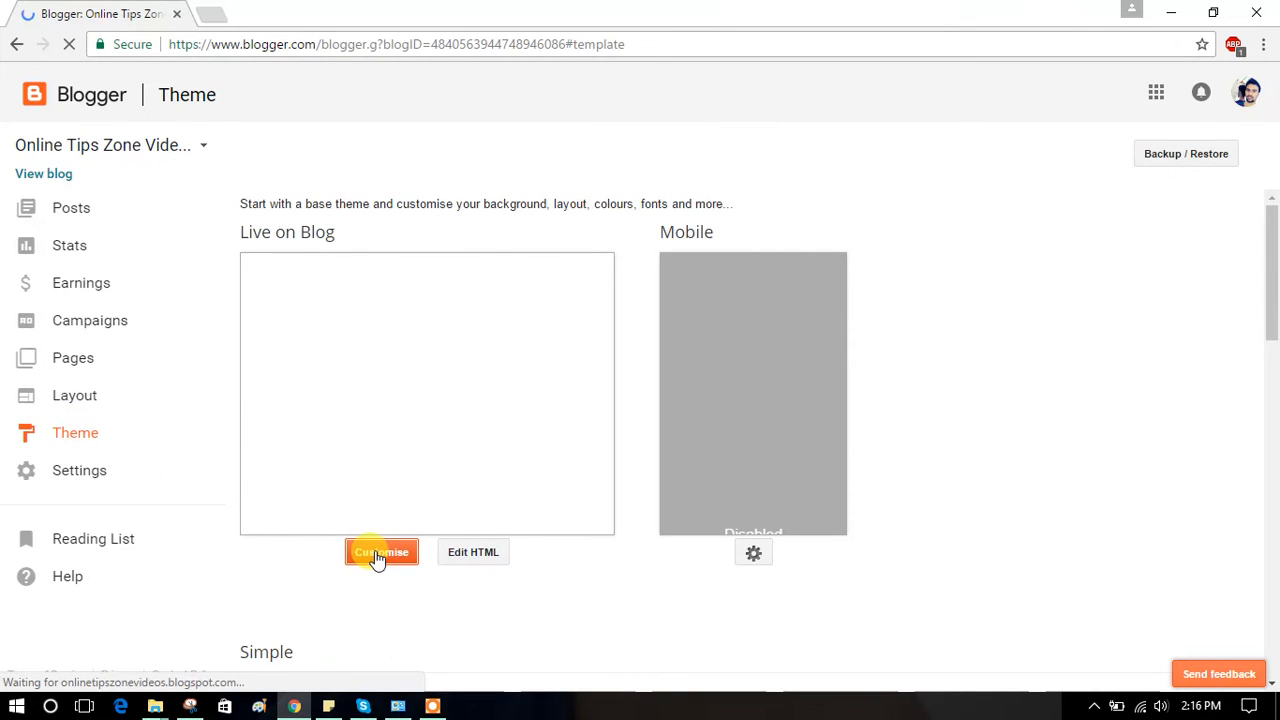
# - Customise the theme with a suggested main colour theme under Background and show the Advanced settings
pyautogui.click(380, 552)
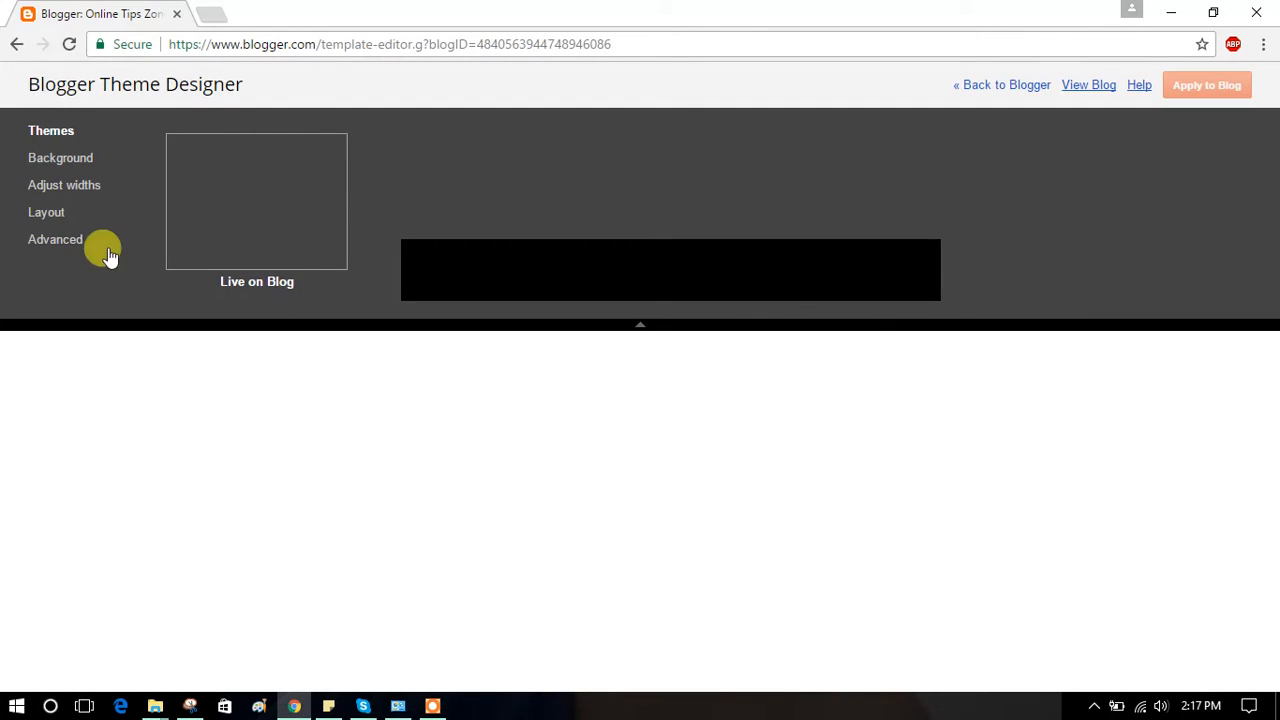
pyautogui.click(60, 156)
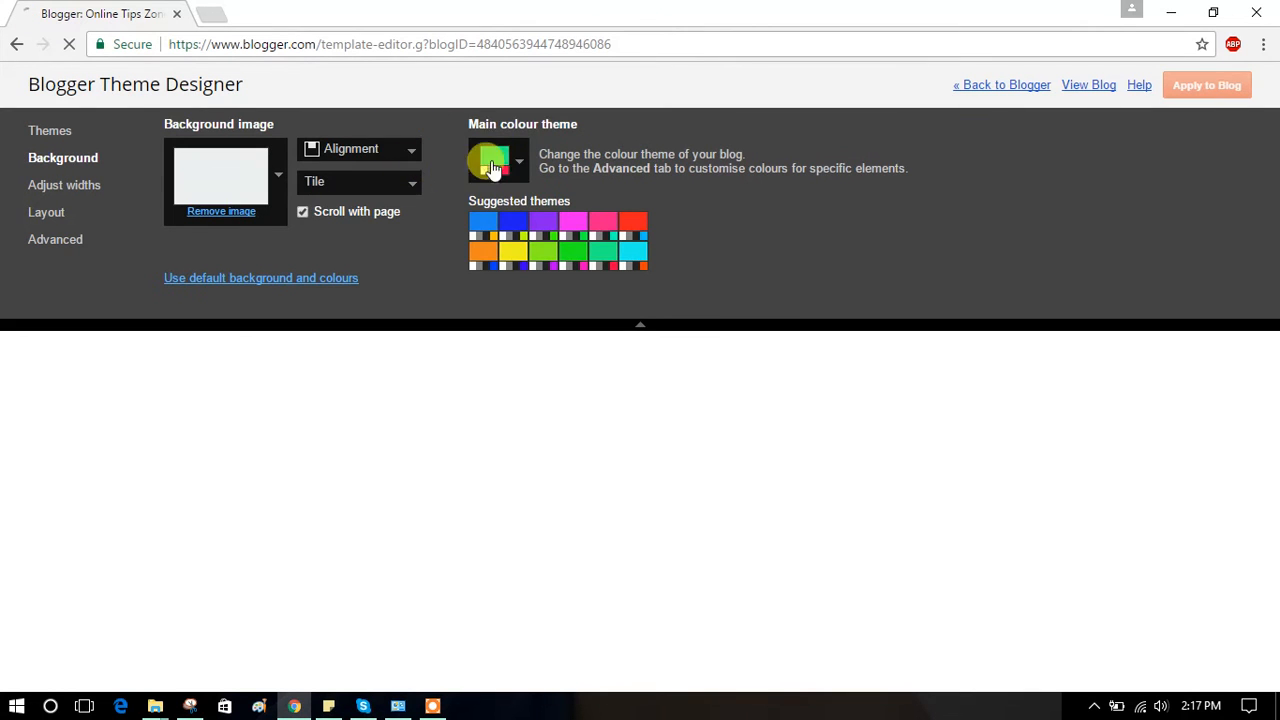
pyautogui.click(556, 236)
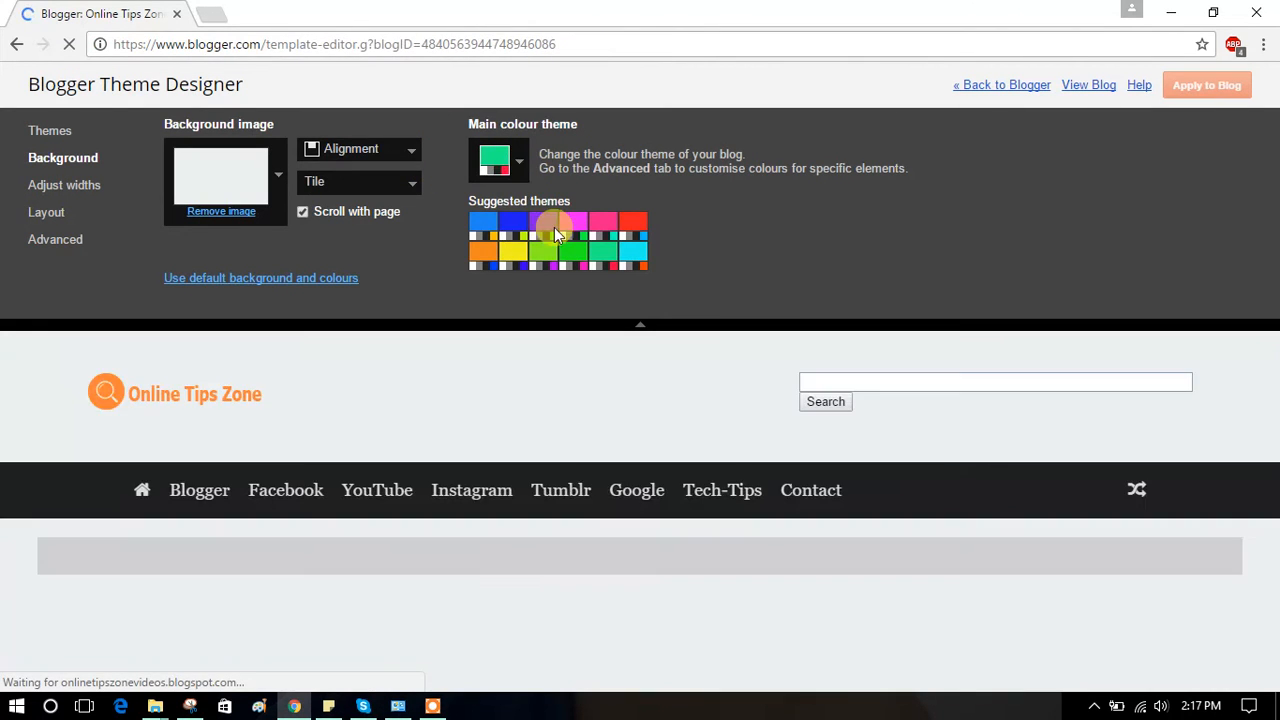
pyautogui.click(496, 160)
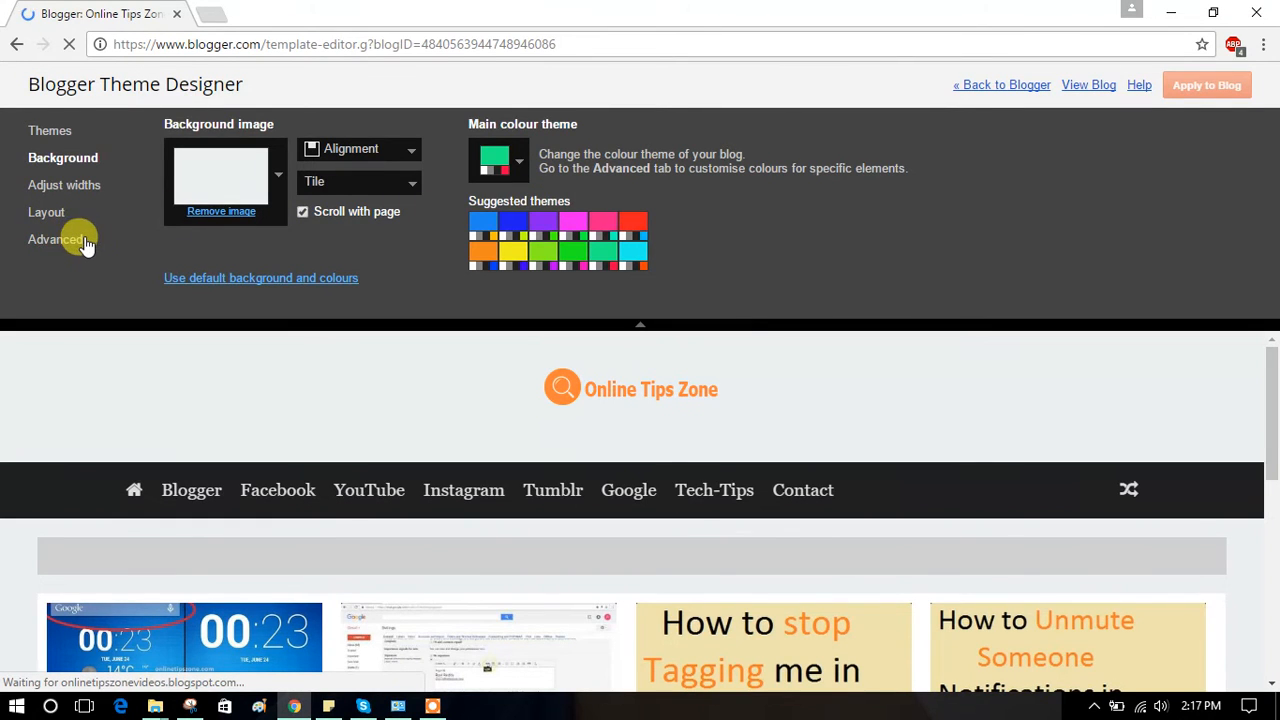
pyautogui.click(56, 240)
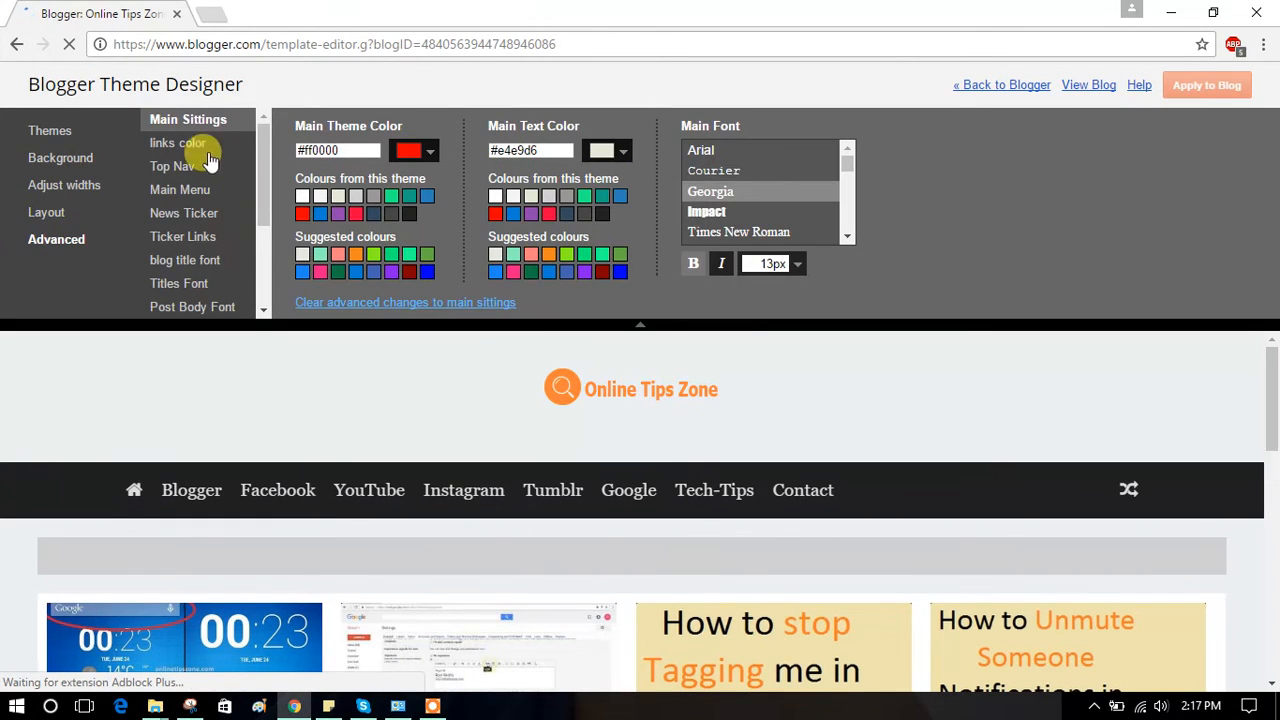
# - Set Top Nav menu text colour to dark gold #bf9000 and hover colour to red #ff0000
pyautogui.click(174, 166)
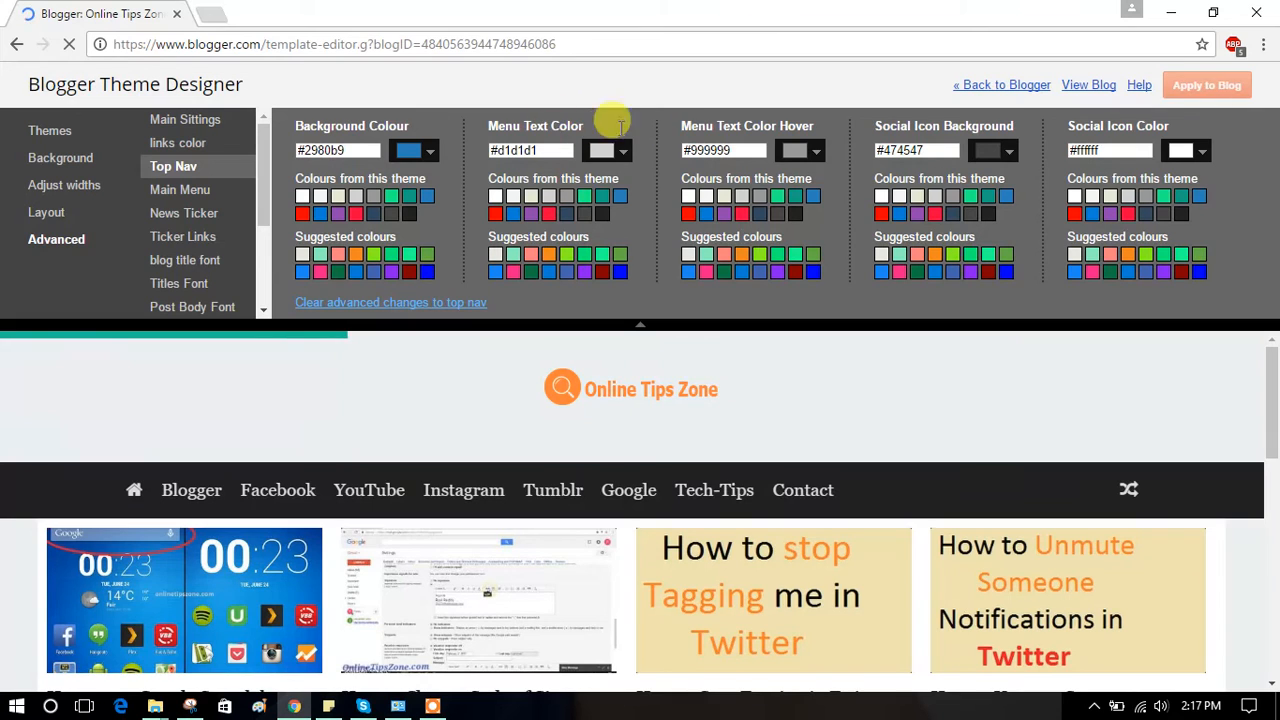
pyautogui.moveTo(686, 476)
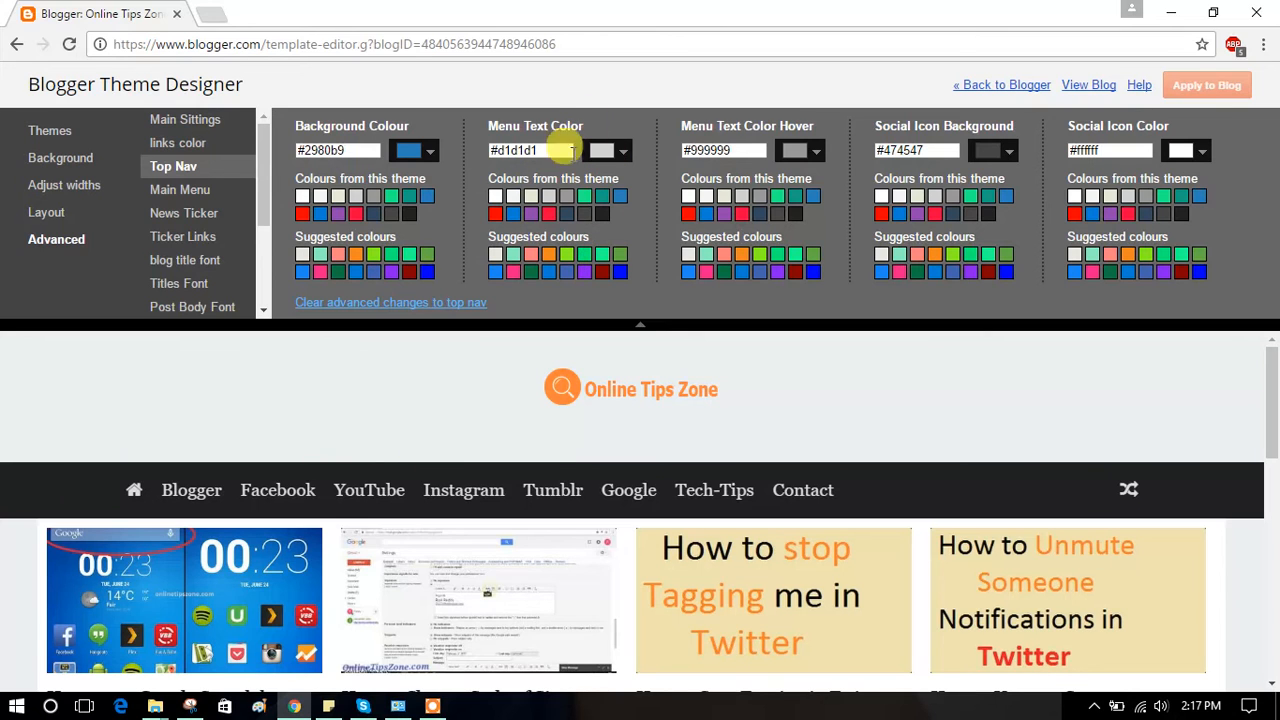
pyautogui.click(614, 150)
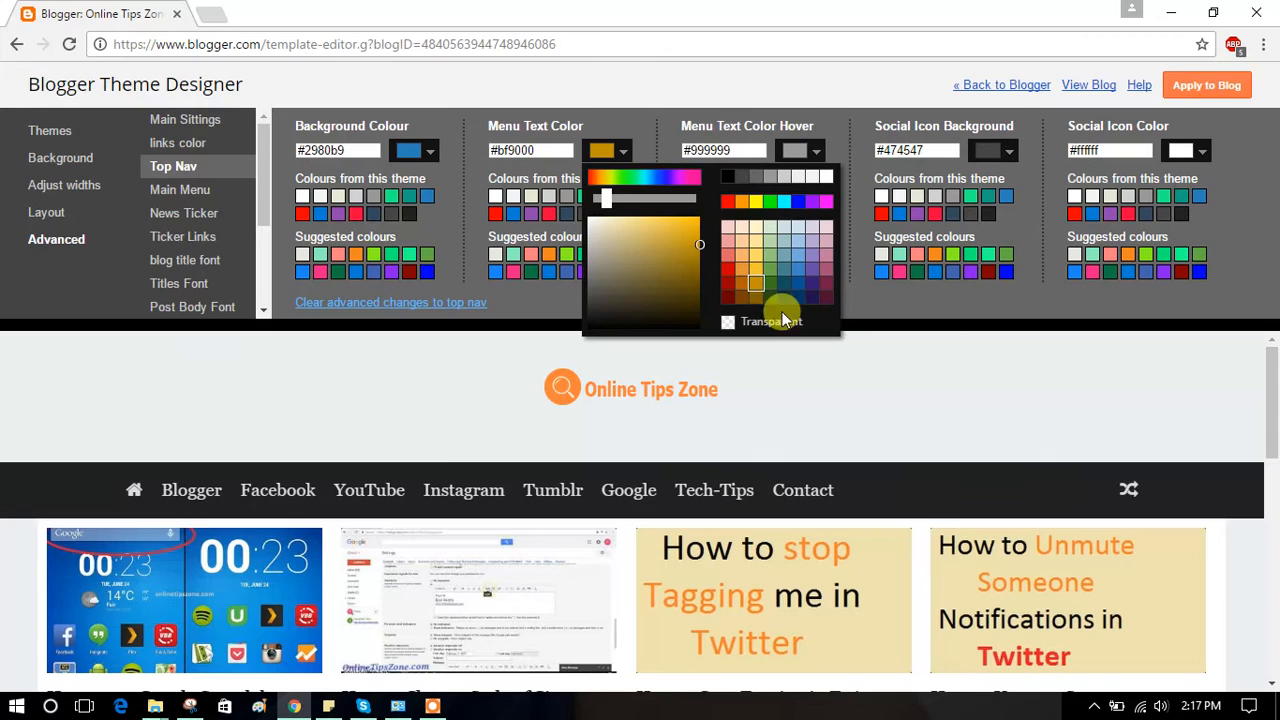
pyautogui.click(800, 150)
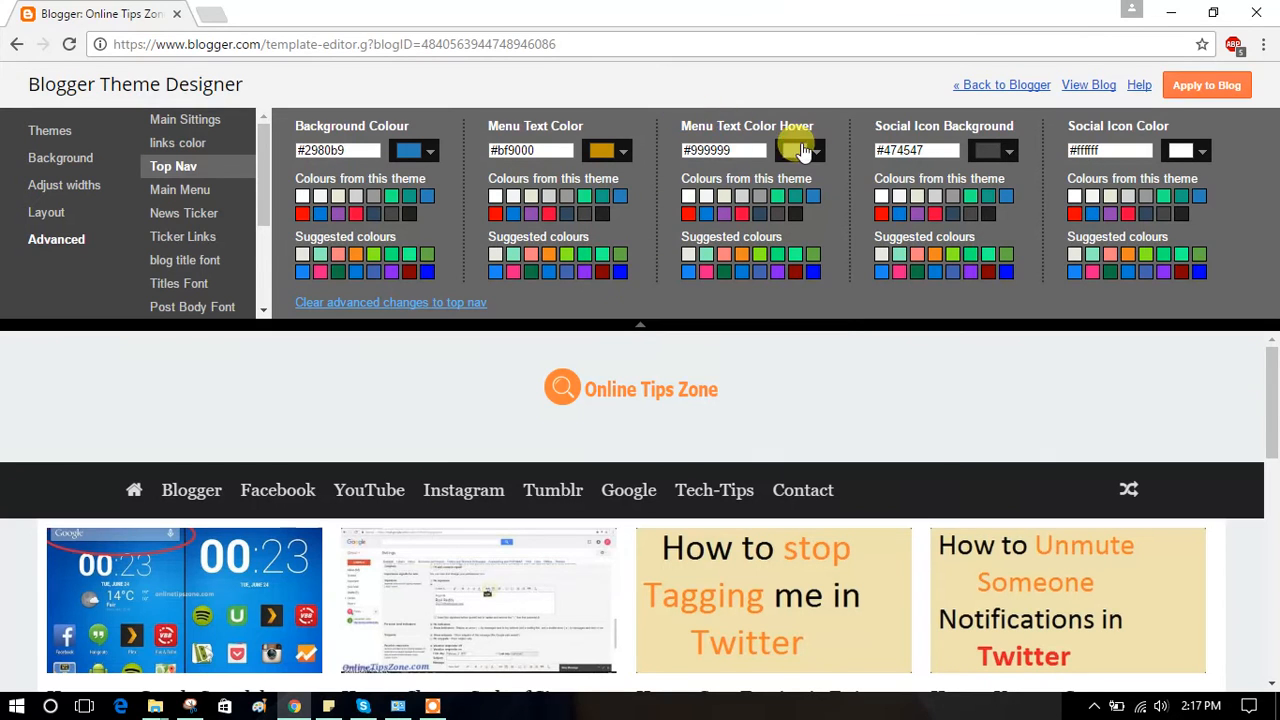
pyautogui.click(816, 150)
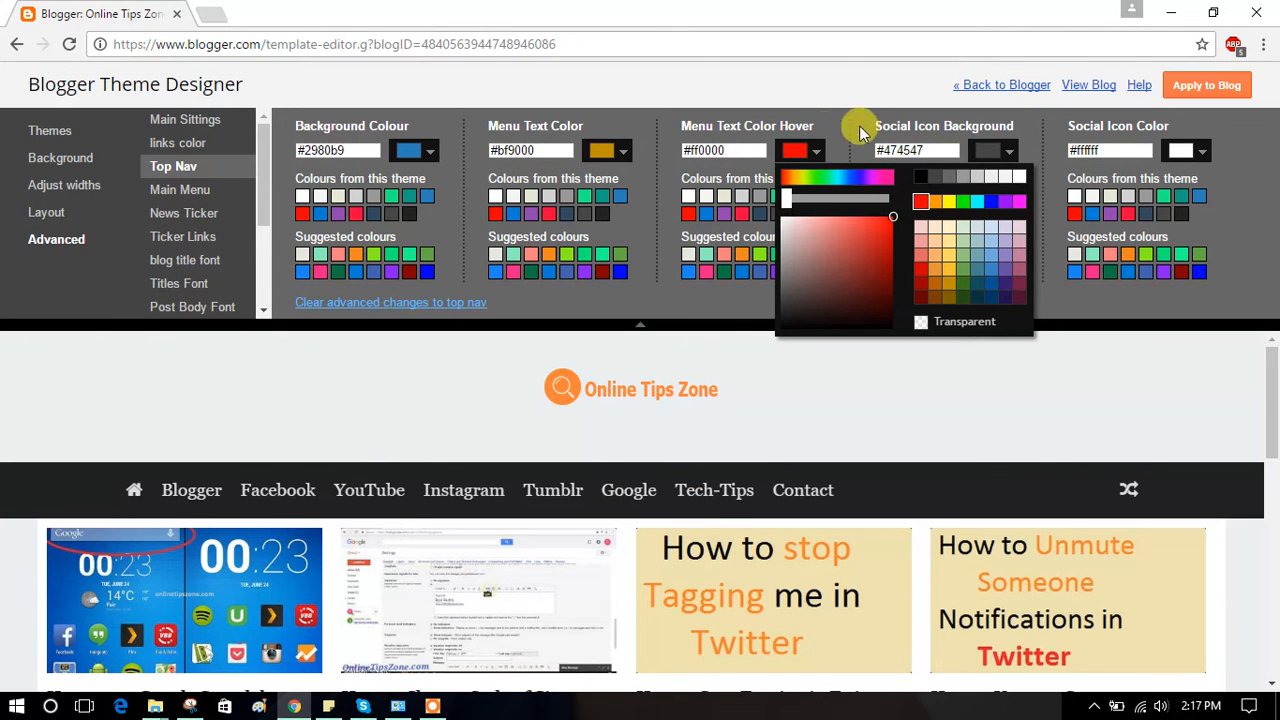
pyautogui.click(456, 290)
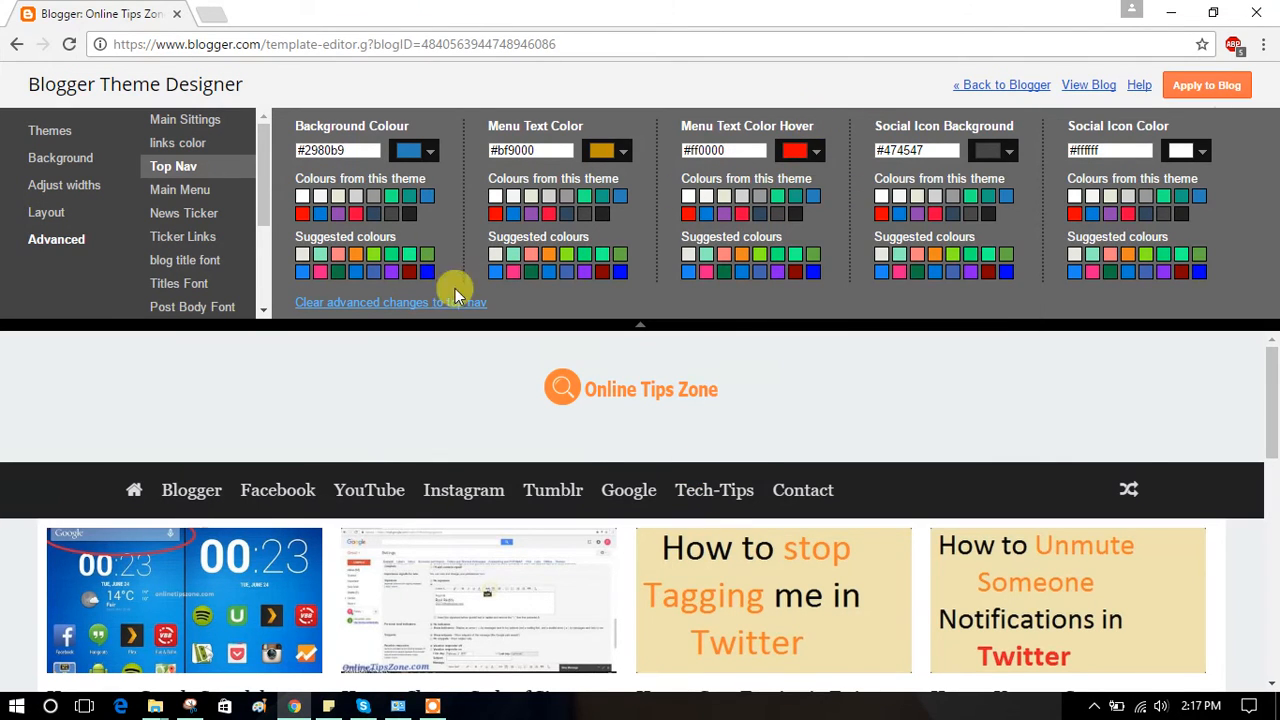
pyautogui.moveTo(950, 168)
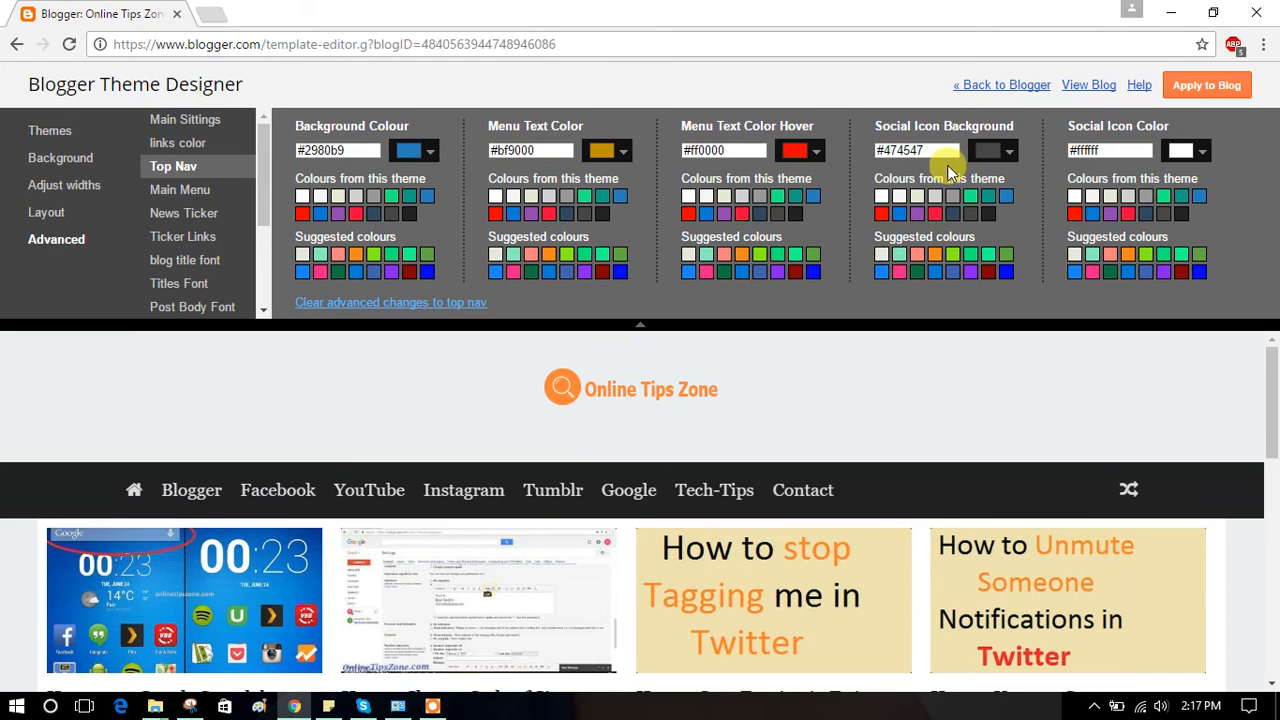
pyautogui.moveTo(256, 178)
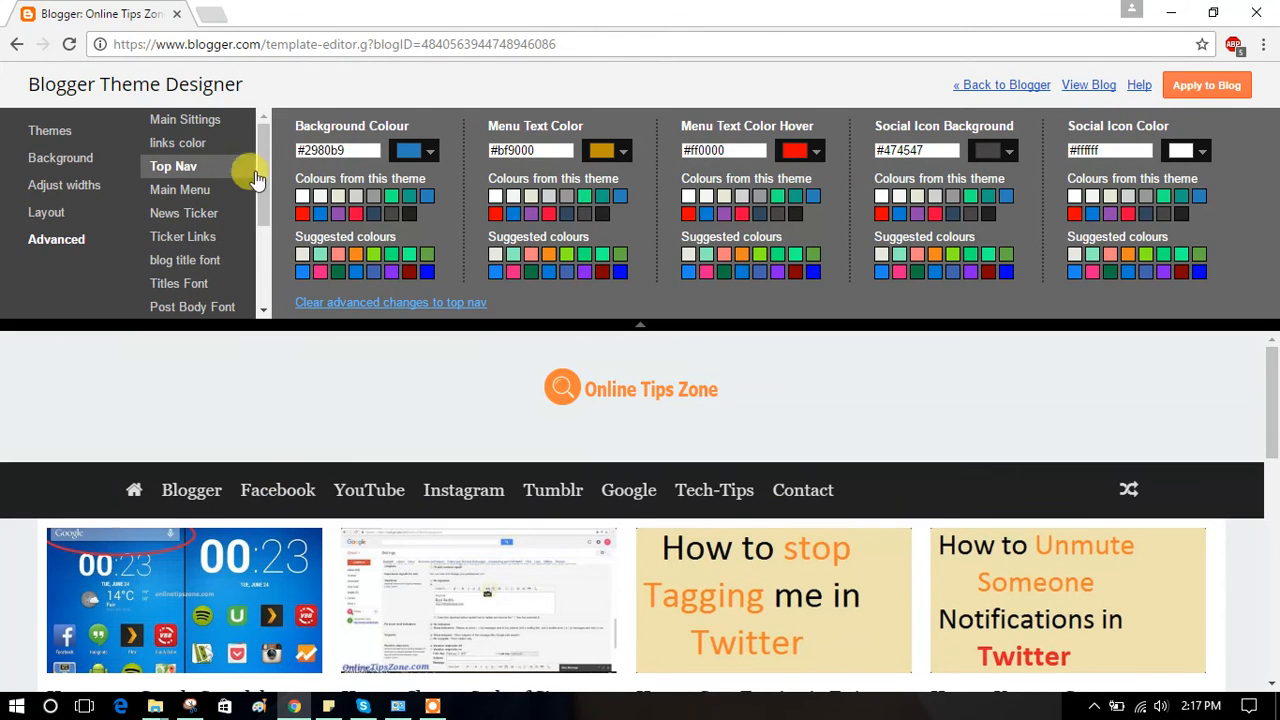
# - Show the Main Menu colour settings with the teal #16a085 menu background
pyautogui.click(180, 190)
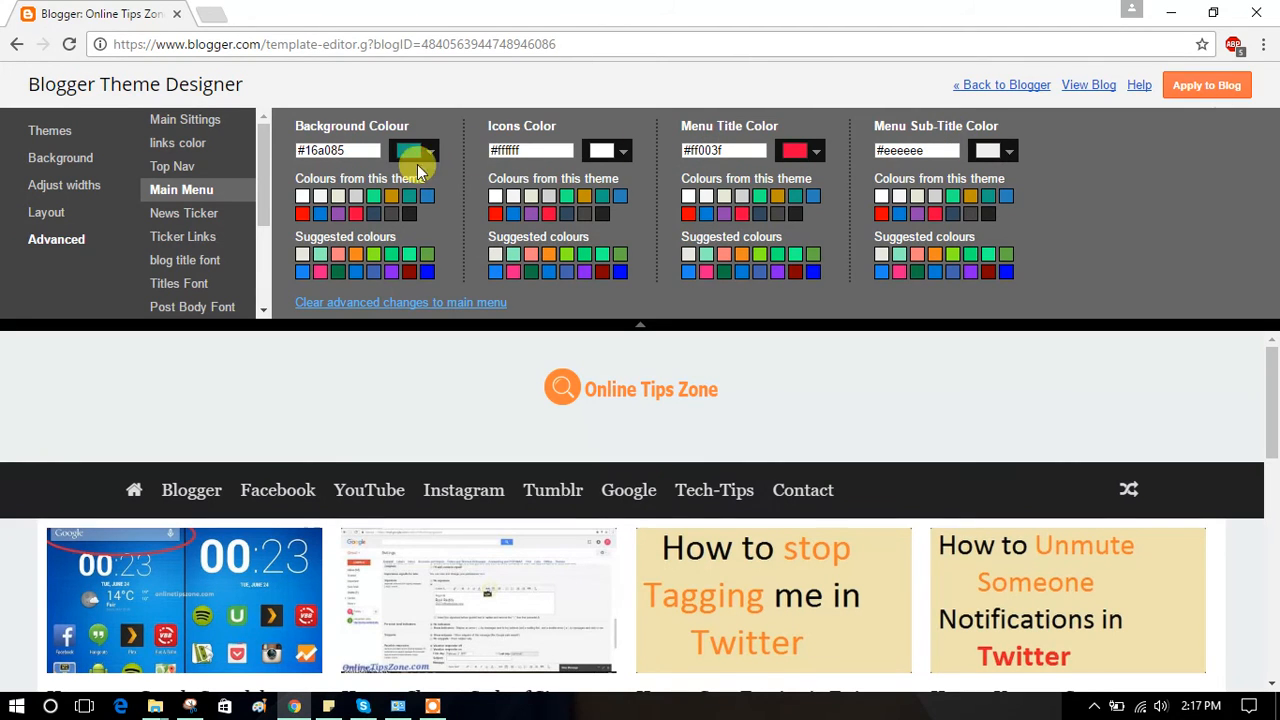
pyautogui.moveTo(204, 260)
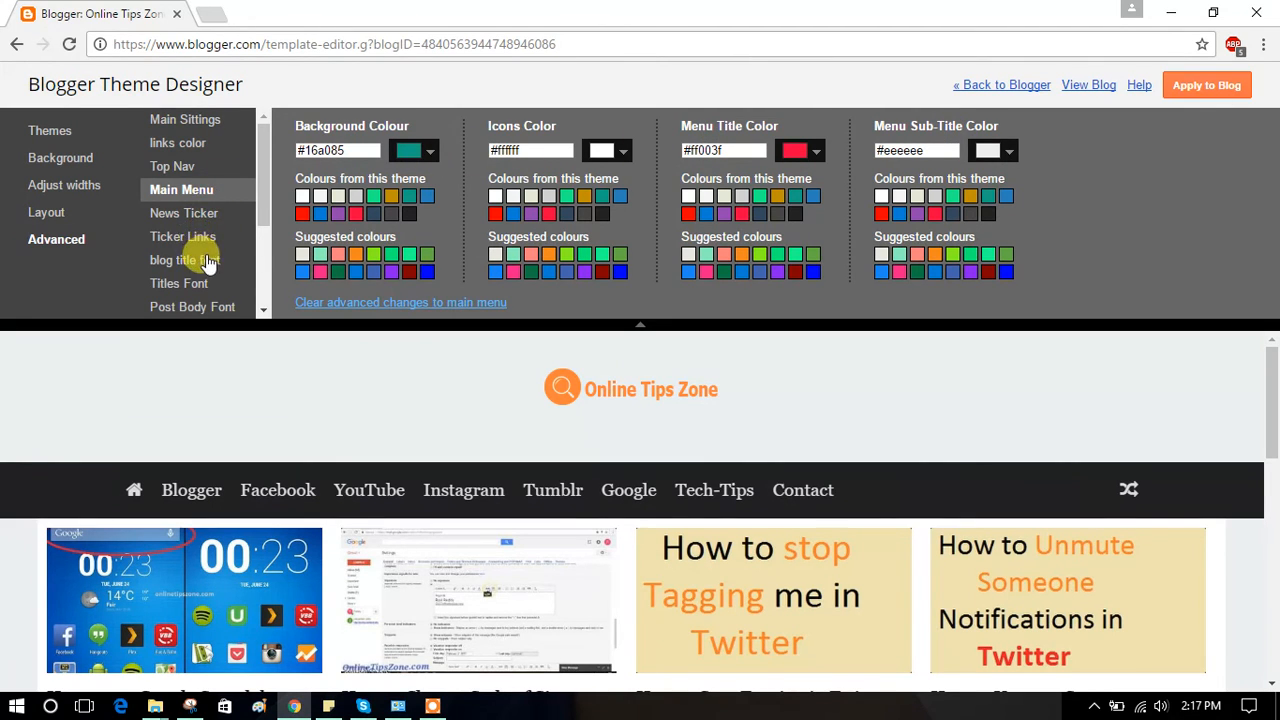
pyautogui.scroll(-3)
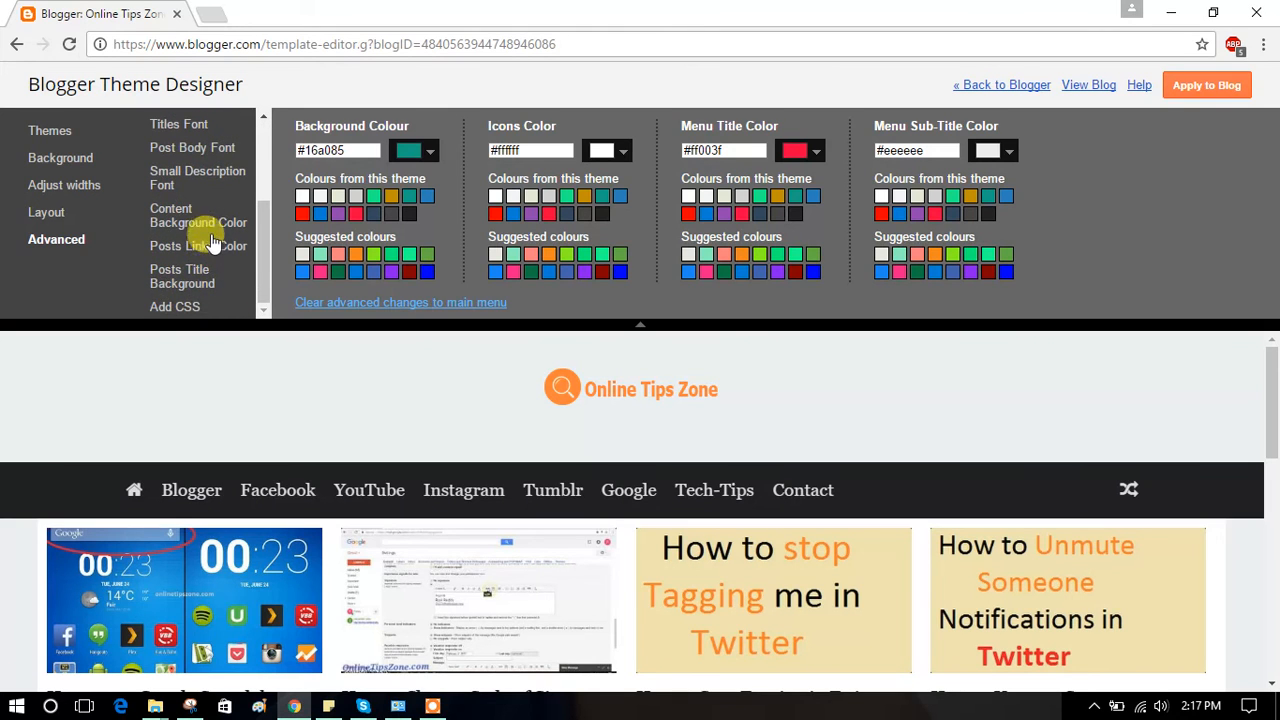
# - Browse the Content Background and Posts Links colour choices, ending on Posts Title Background (#f4f4f4)
pyautogui.click(196, 216)
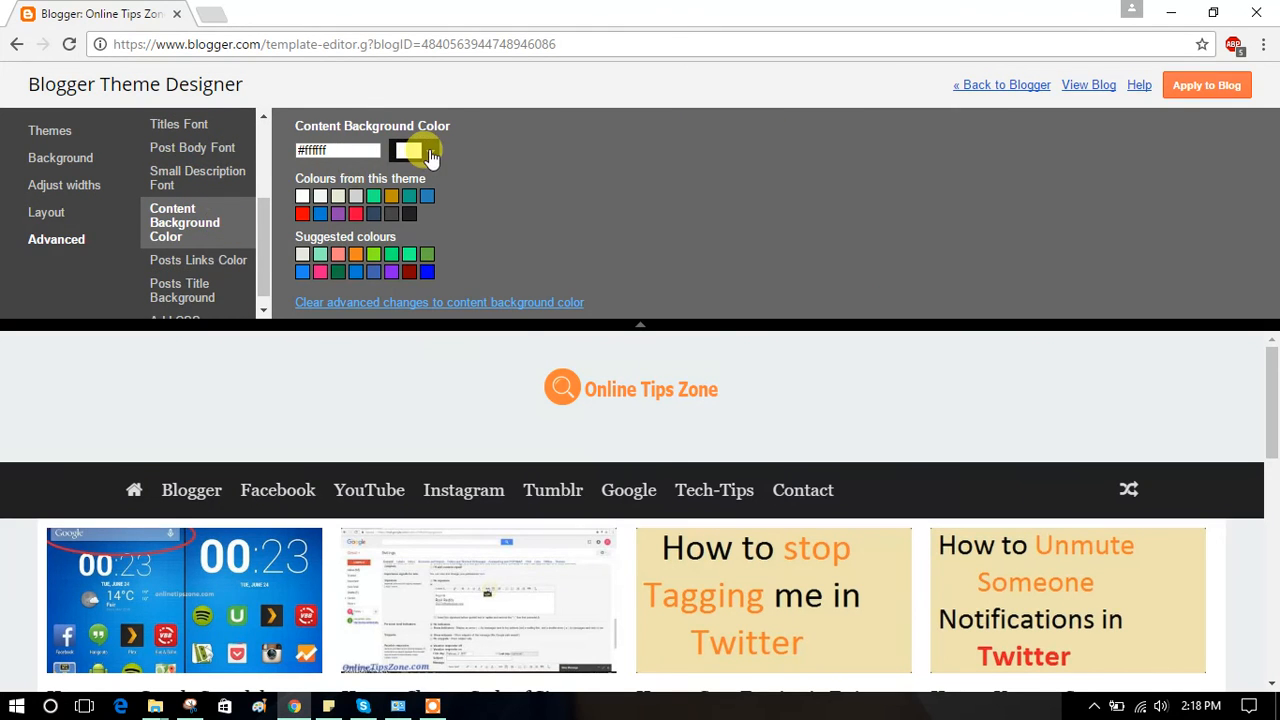
pyautogui.click(412, 150)
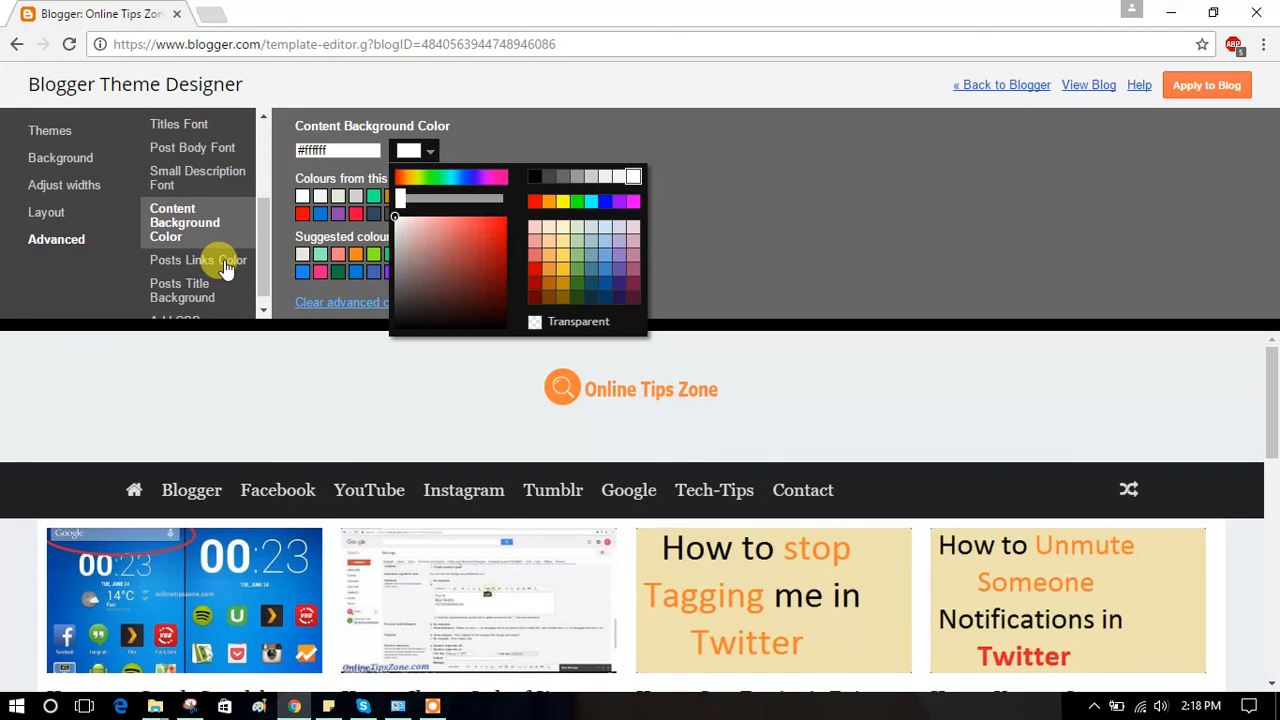
pyautogui.click(184, 252)
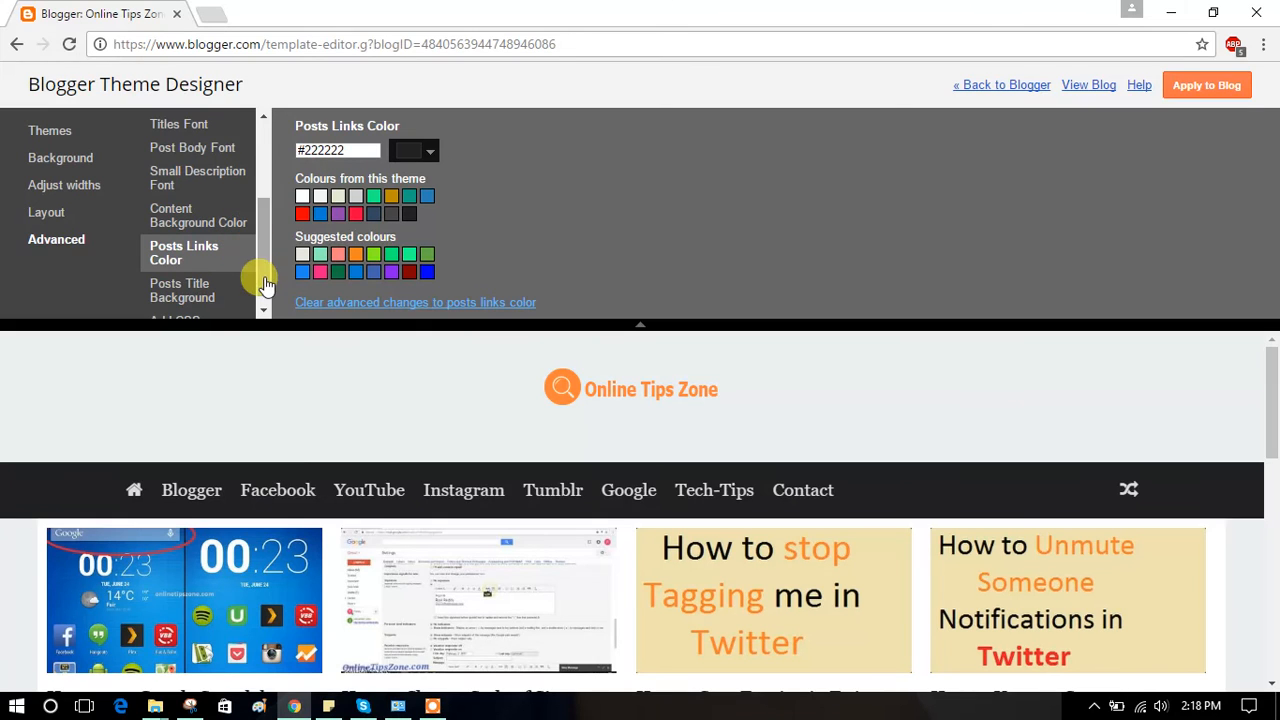
pyautogui.click(428, 150)
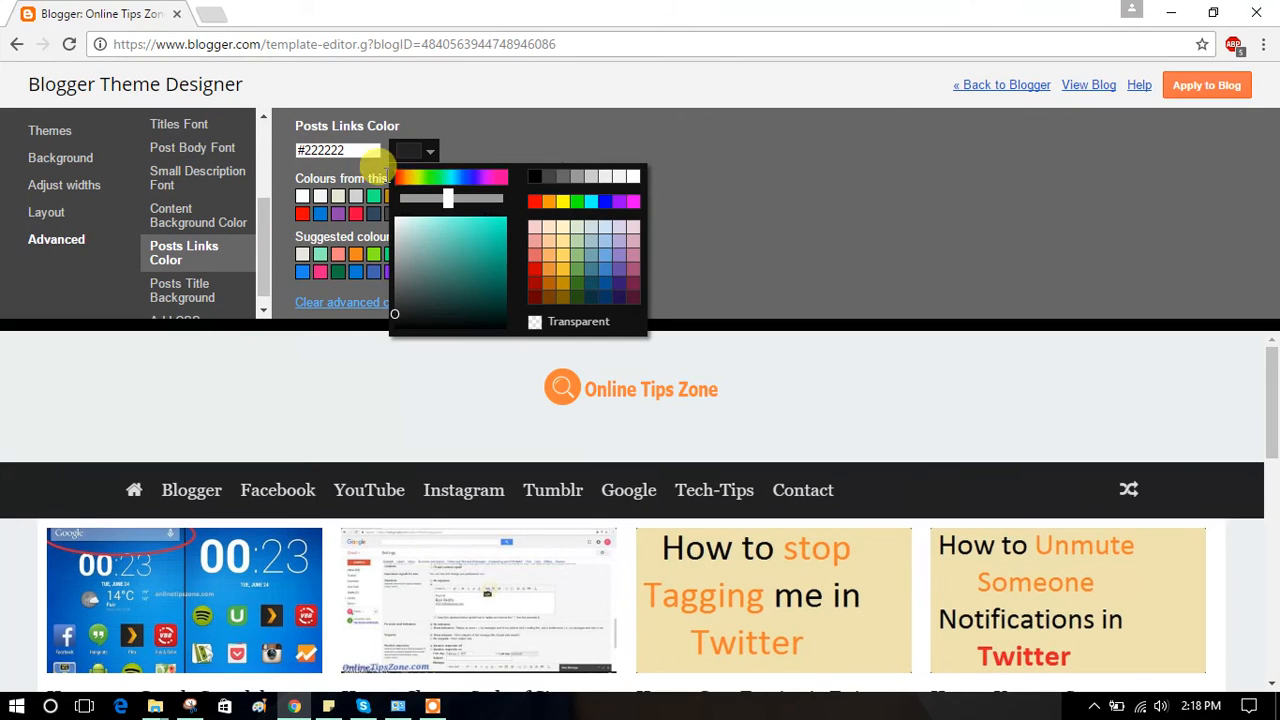
pyautogui.click(184, 276)
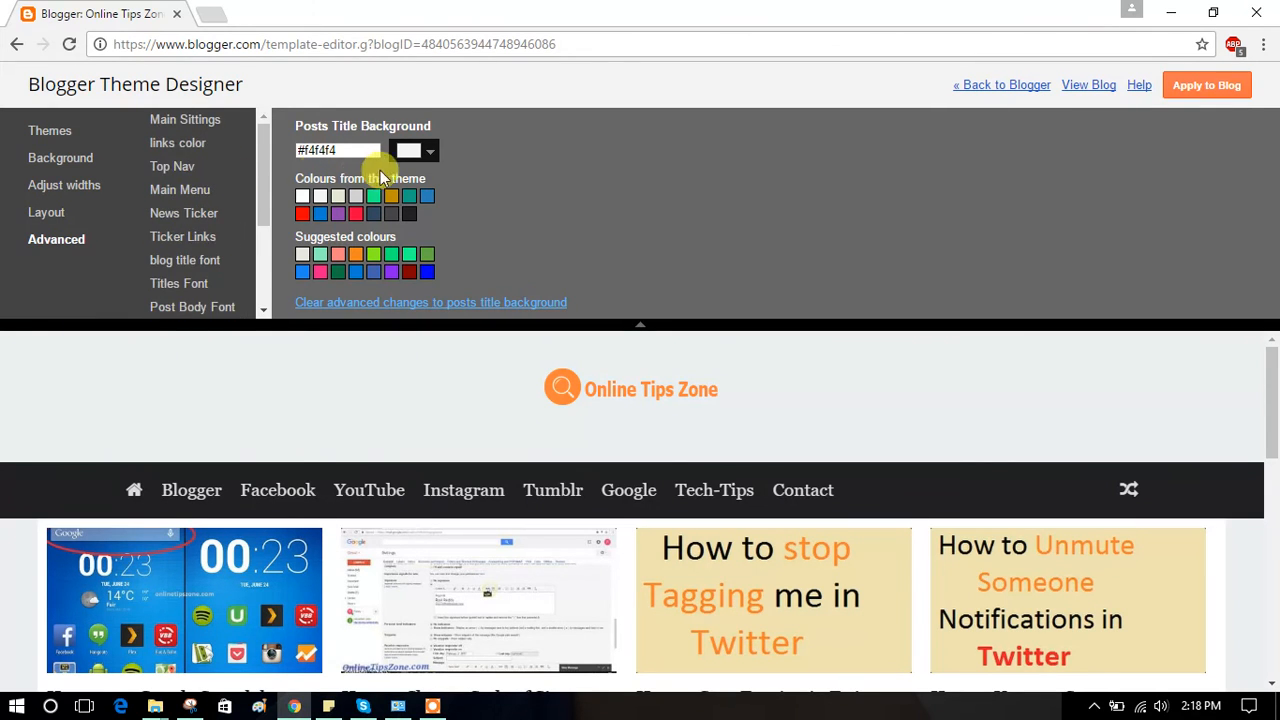
pyautogui.moveTo(184, 120)
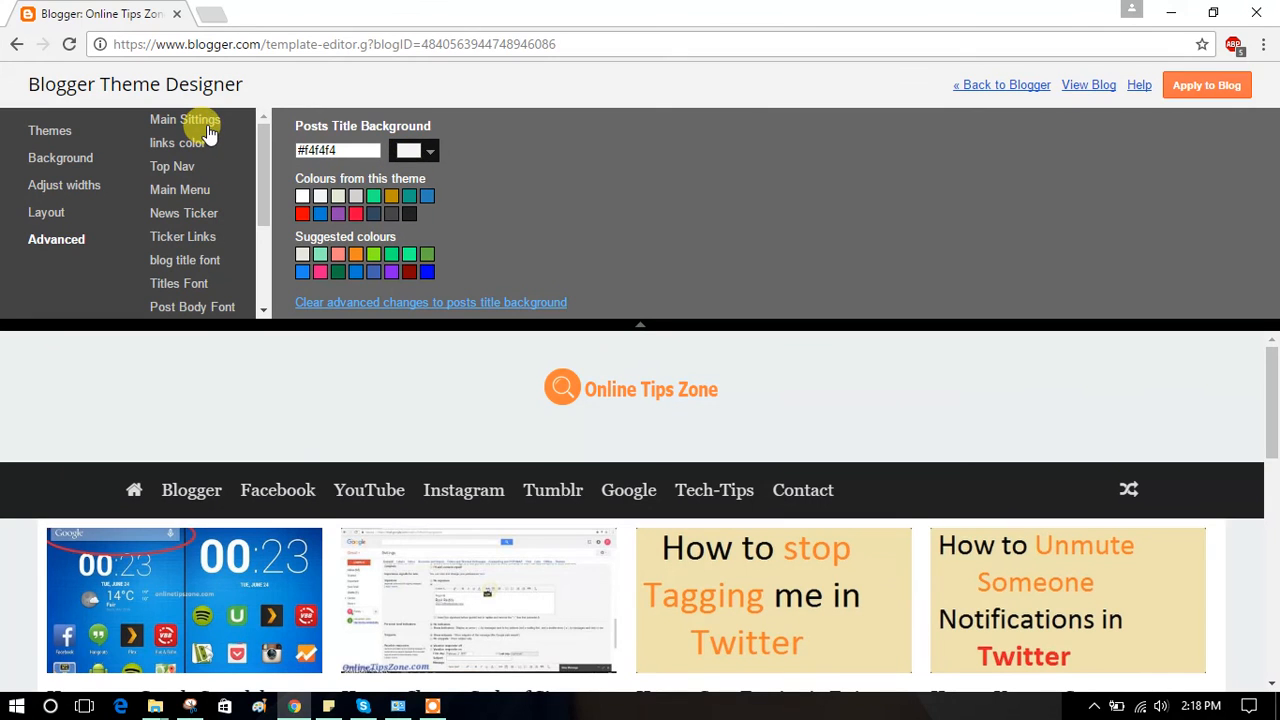
# - Return to Main Settings showing the red #ff0000 theme colour and #e4e9d6 text colour
pyautogui.click(184, 120)
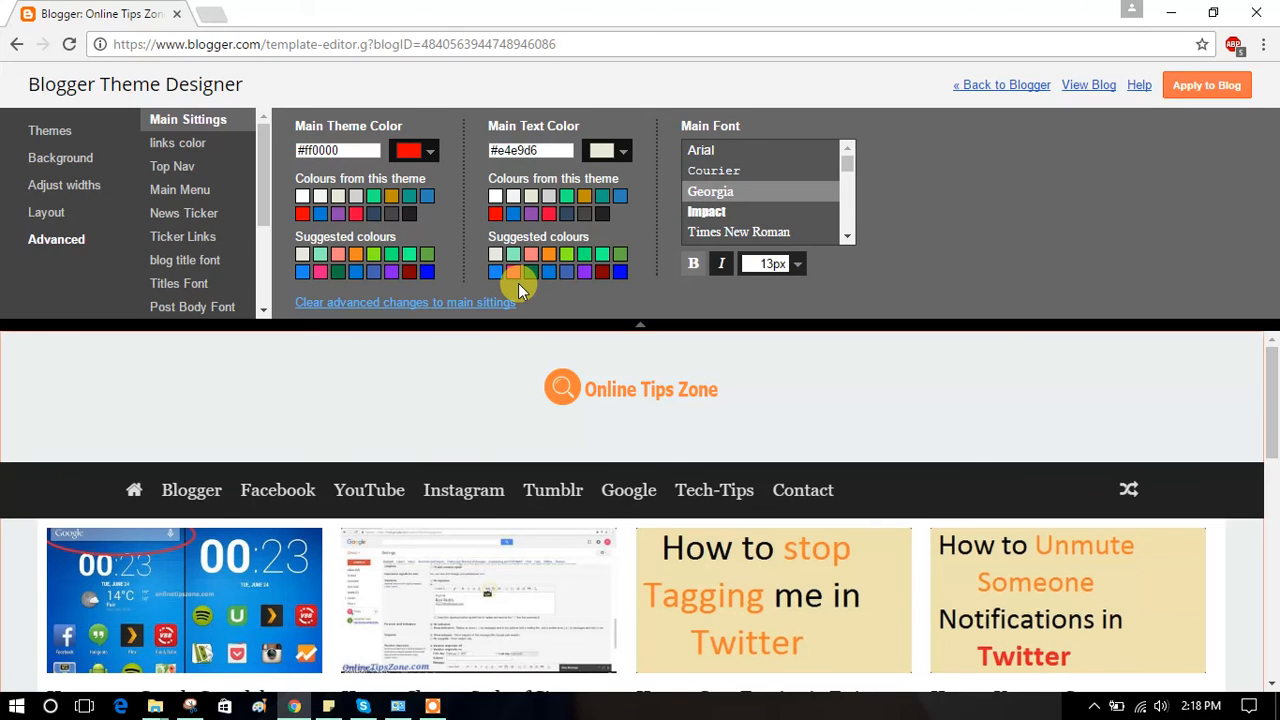
pyautogui.moveTo(588, 290)
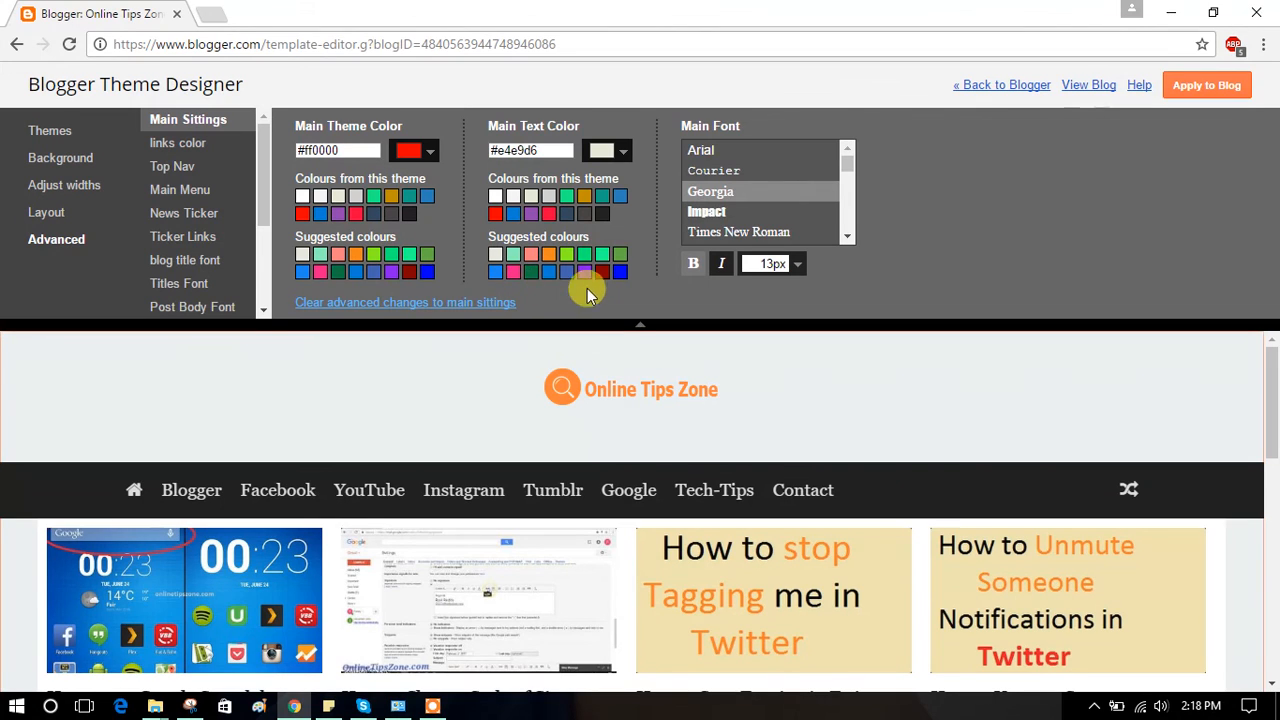